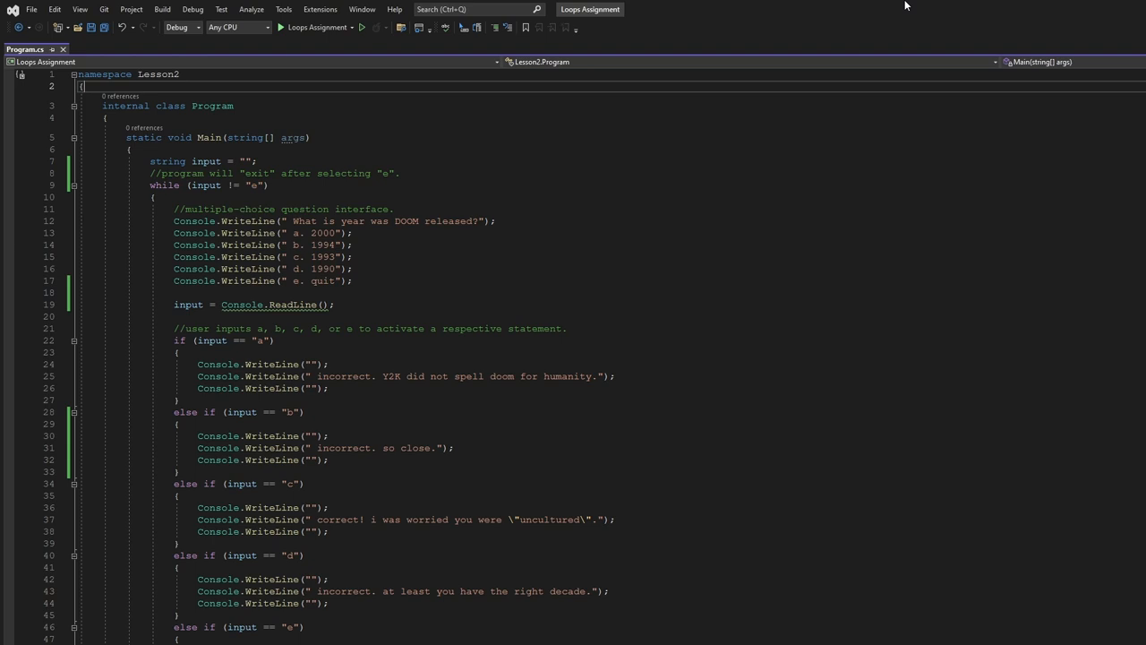
{"action": "mouse_move", "coordinate": [648, 161]}
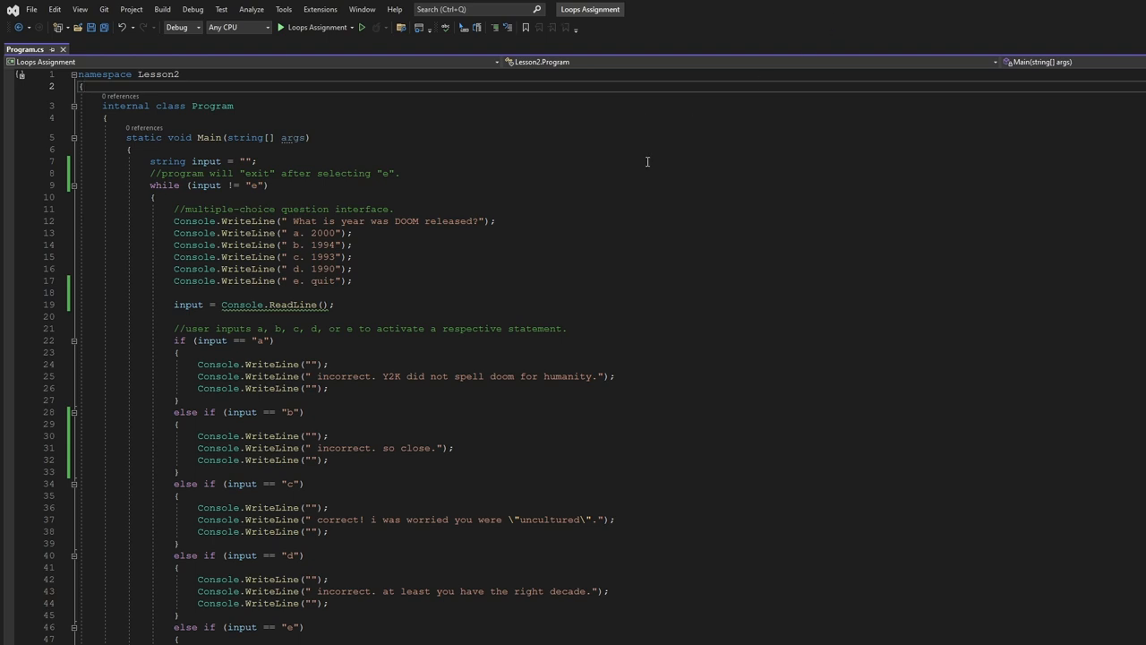
{"action": "mouse_move", "coordinate": [296, 222]}
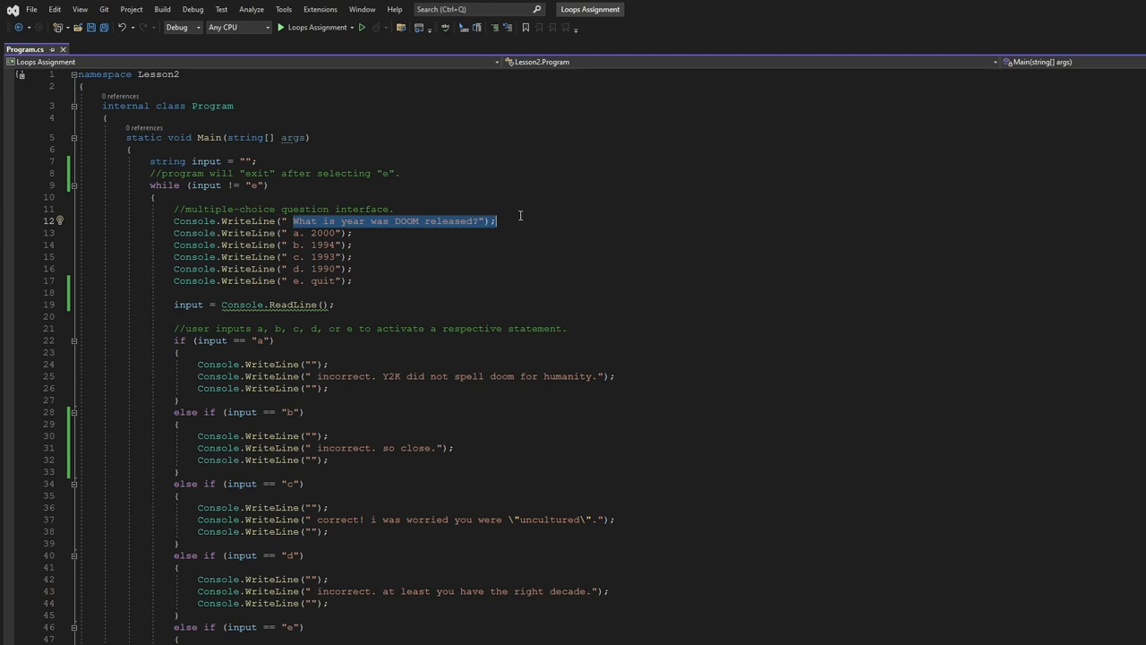
{"action": "mouse_move", "coordinate": [326, 256]}
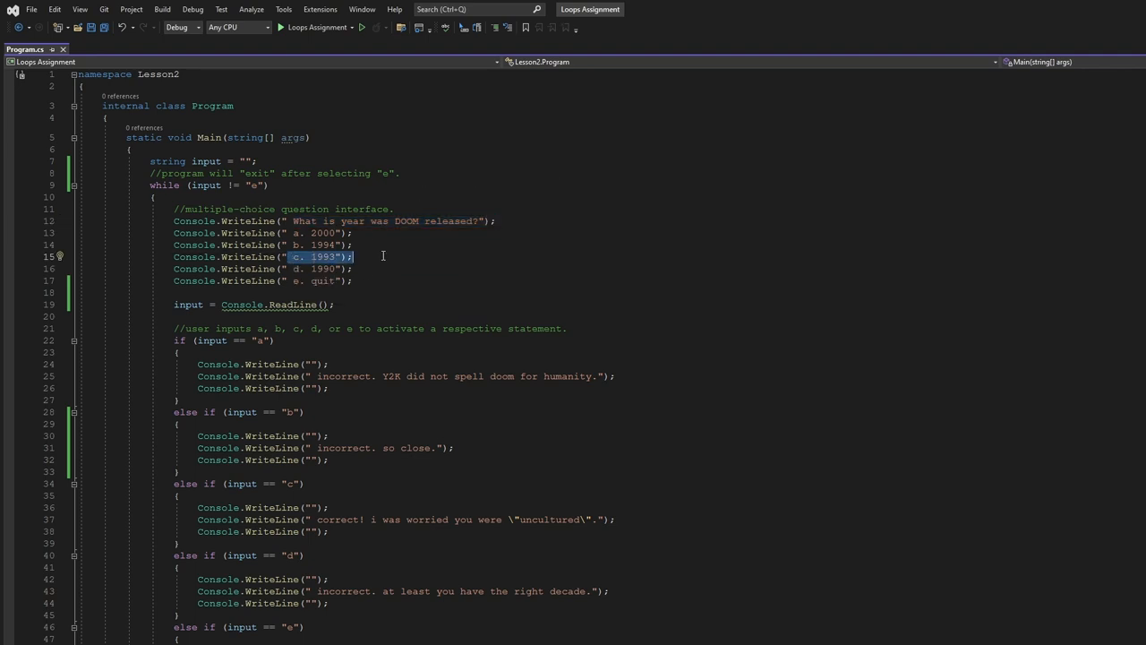
- Run the DOOM quiz in the debug console, answering 'a' (incorrect) then 'c' (correct)
{"action": "scroll", "scroll_direction": "down", "scroll_amount": 3}
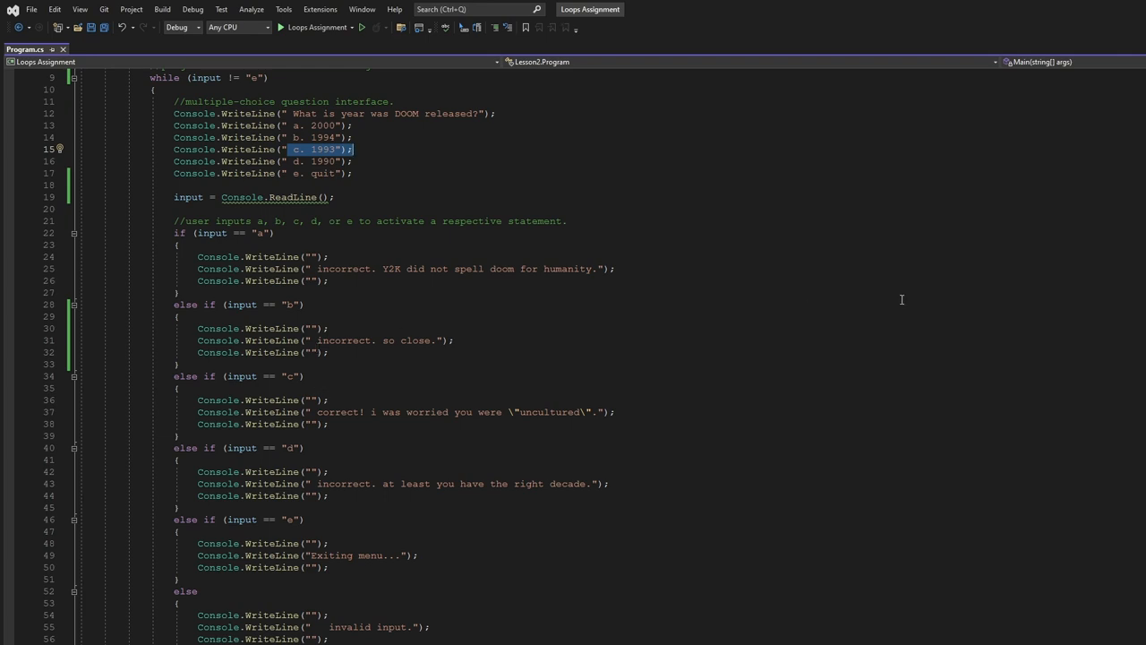
{"action": "mouse_move", "coordinate": [313, 154]}
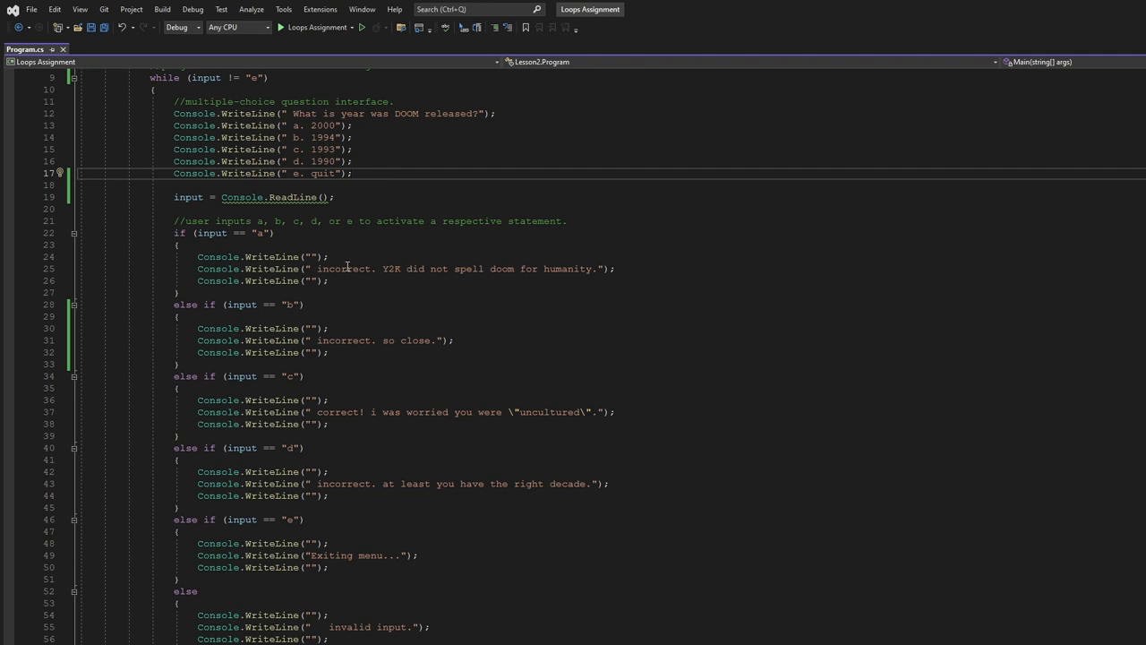
{"action": "left_click", "coordinate": [570, 494]}
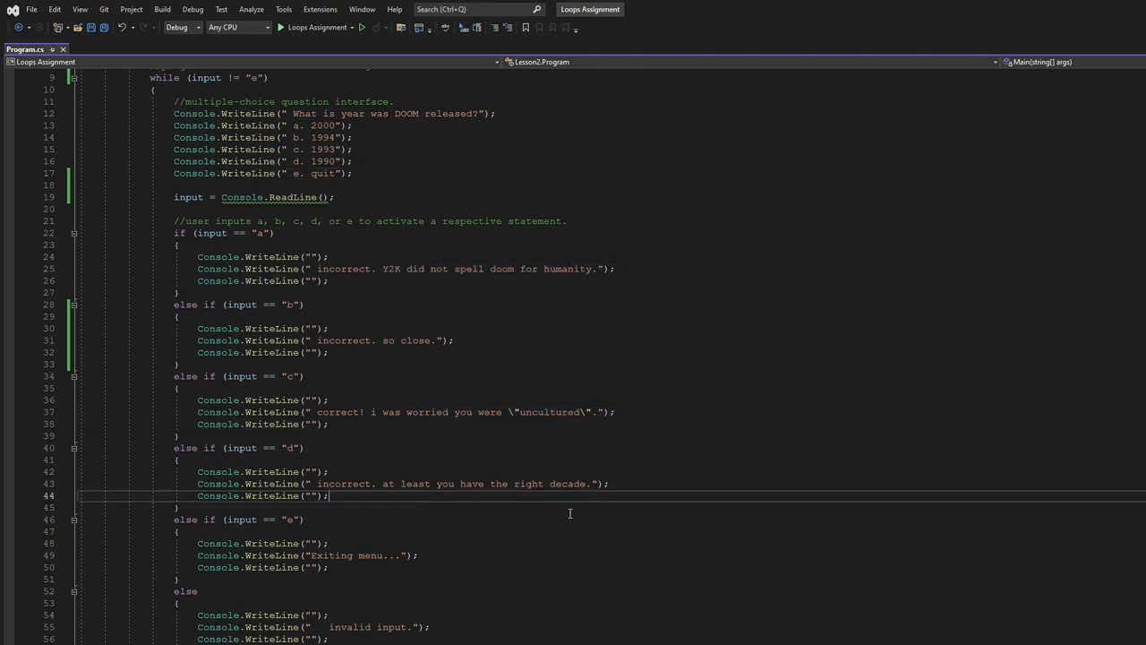
{"action": "mouse_move", "coordinate": [552, 494]}
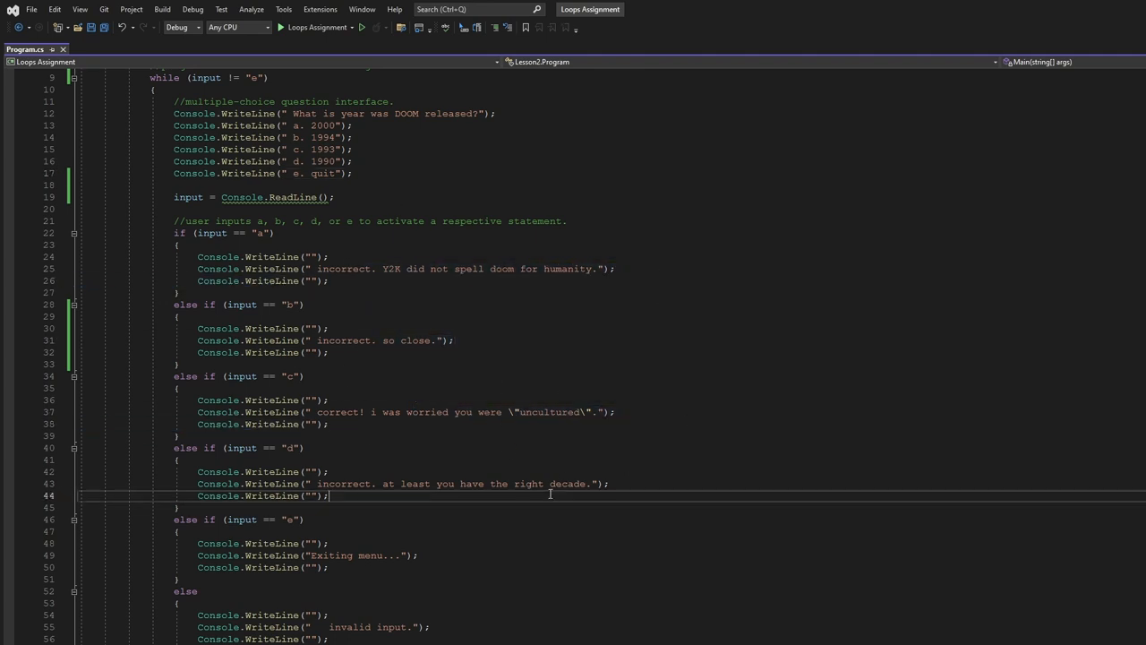
{"action": "scroll", "scroll_direction": "up", "scroll_amount": 3}
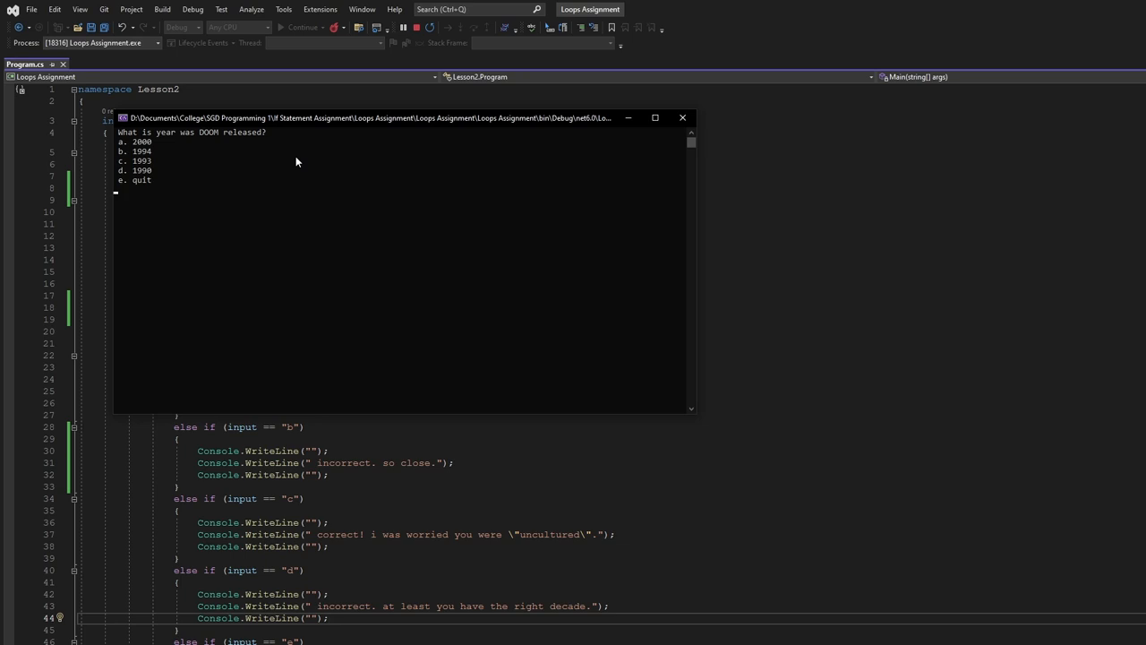
{"action": "type", "text": "a"}
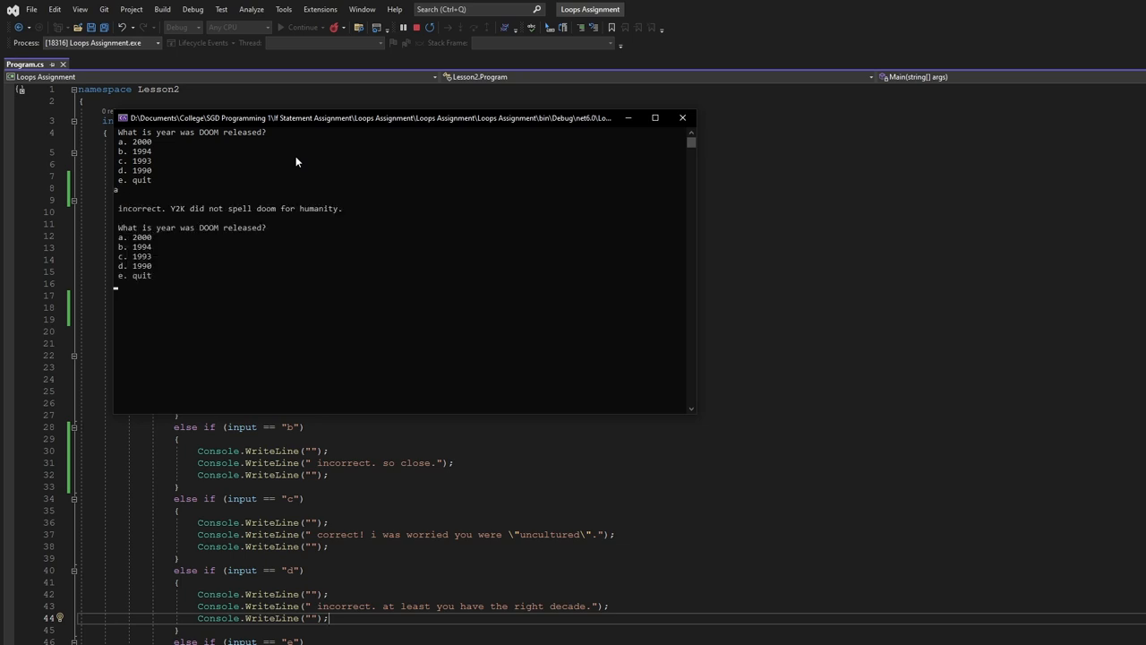
{"action": "type", "text": "c"}
{"action": "type", "text": "e"}
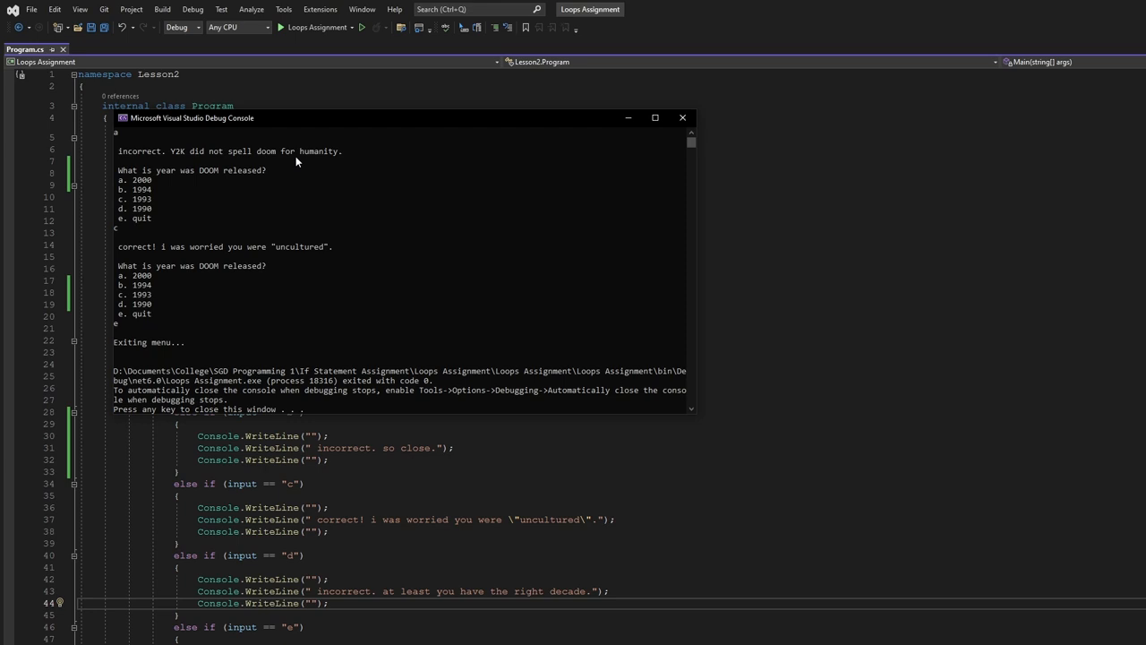
{"action": "mouse_move", "coordinate": [686, 136]}
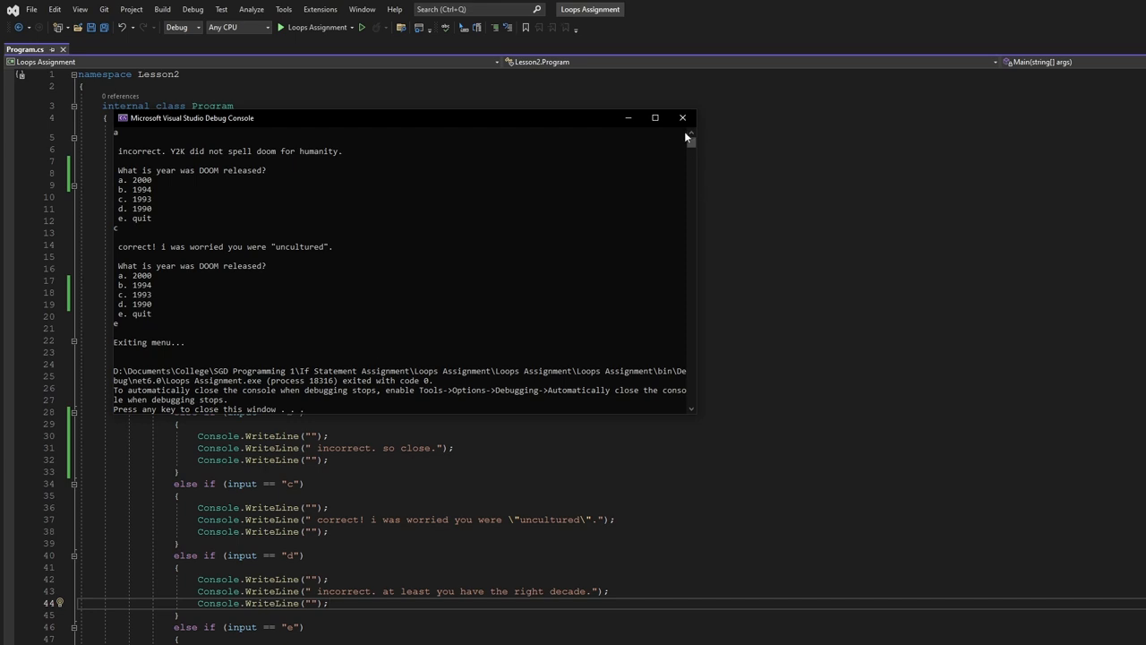